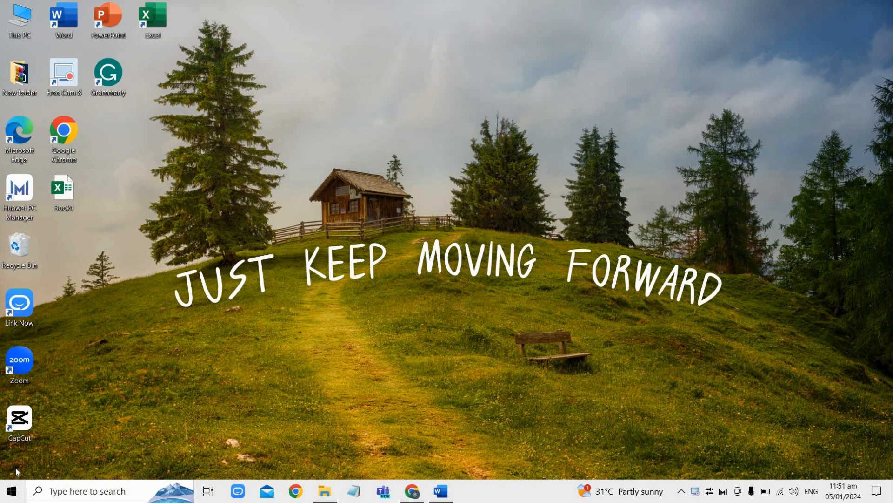
mouse_move(247, 312)
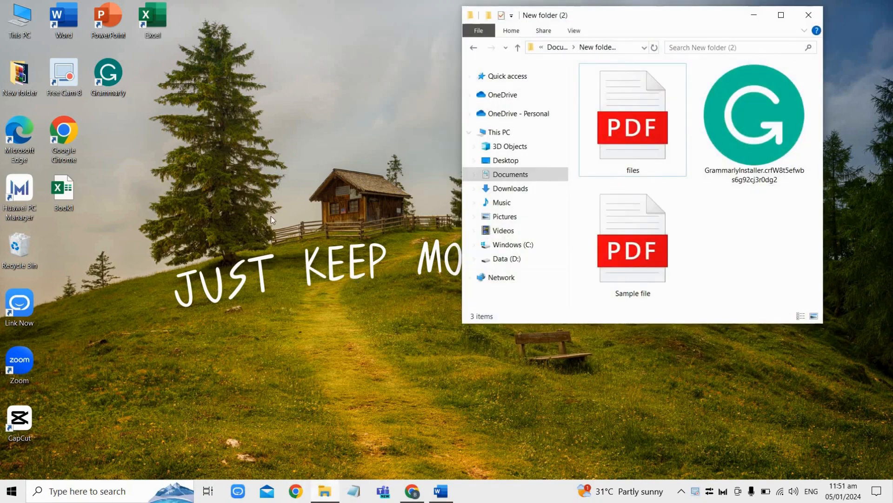
mouse_move(93, 482)
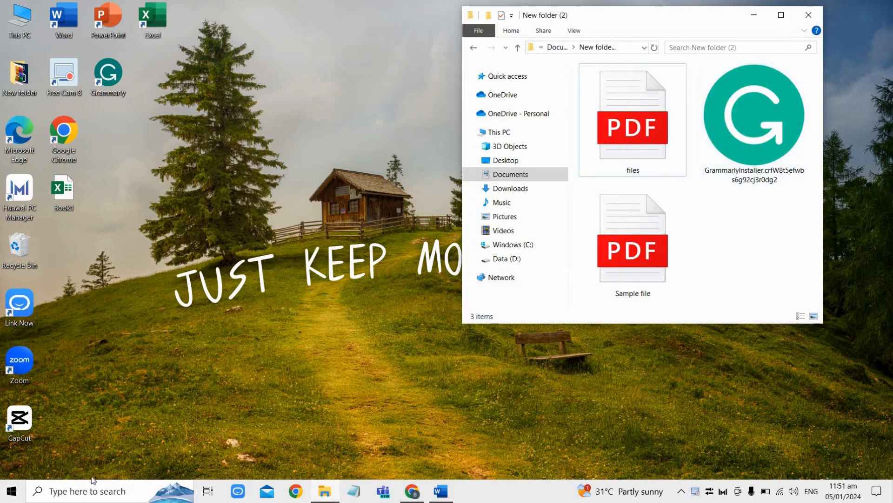
Step: Launch Command Prompt by running cmd from the Run app found through taskbar search
click(11, 491)
text(run)
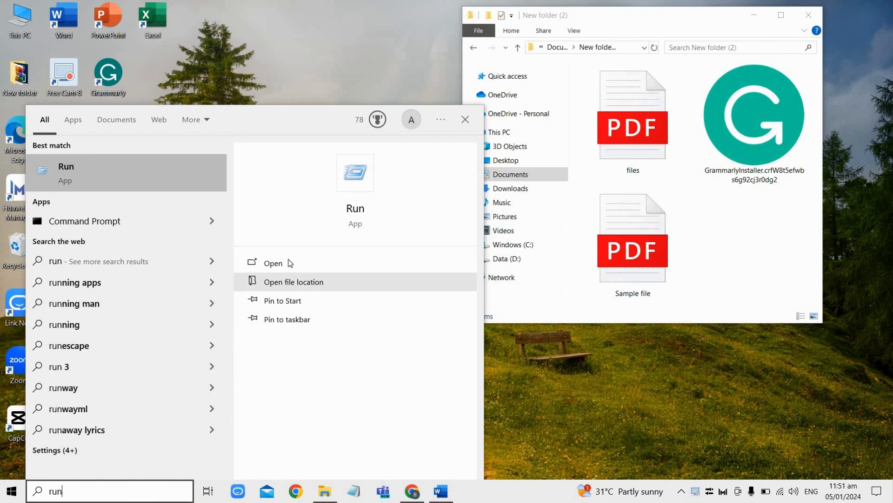
click(272, 262)
text(cmd)
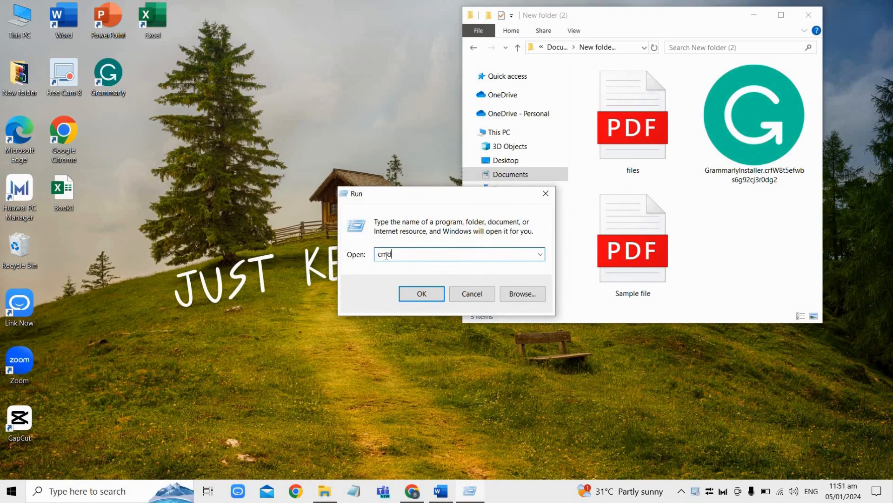
click(421, 293)
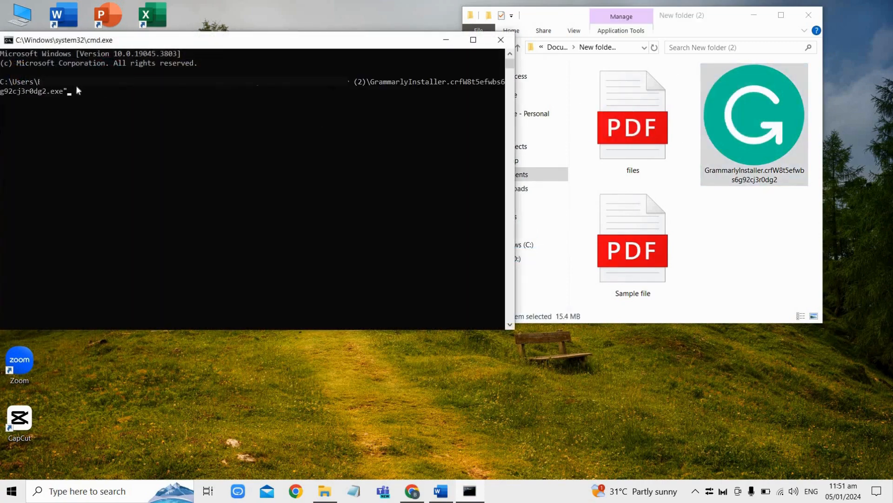
mouse_move(78, 97)
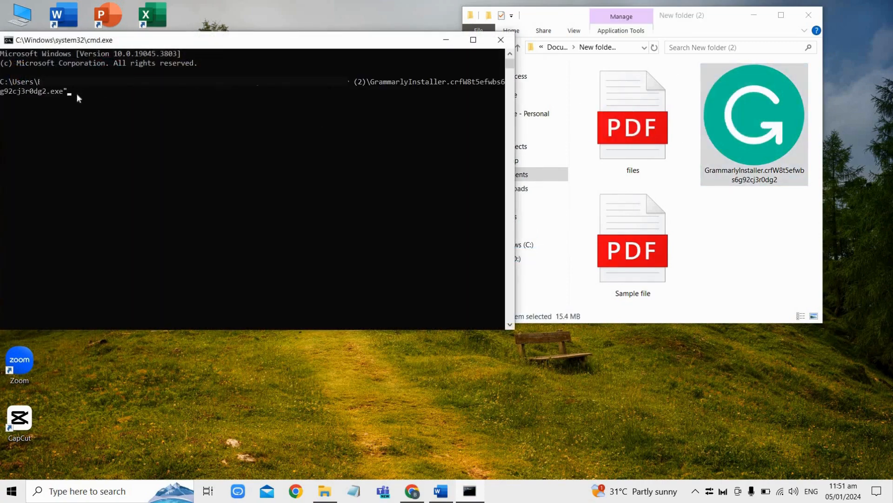
Step: Append the /NCRC switch after the quoted Grammarly installer path
text(/)
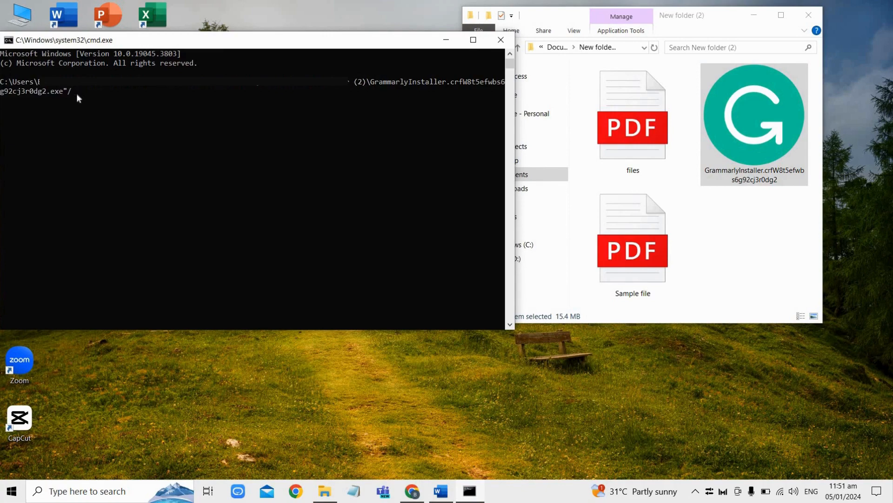
text(NCRC)
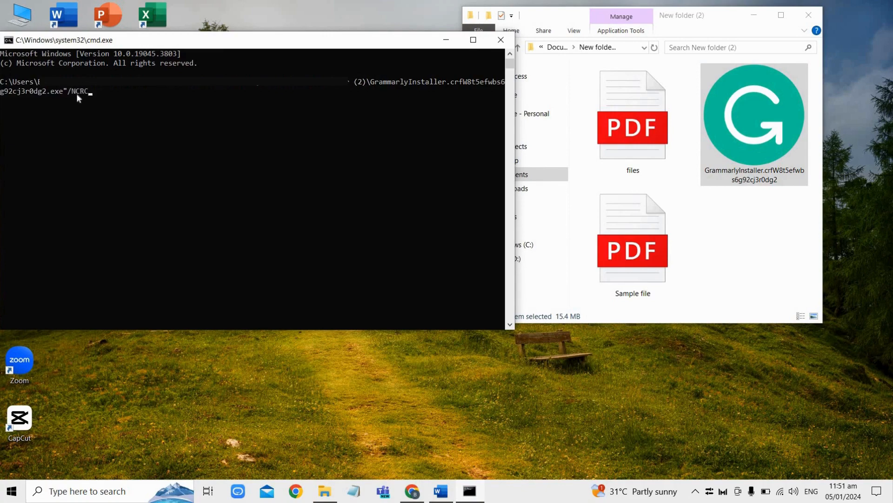